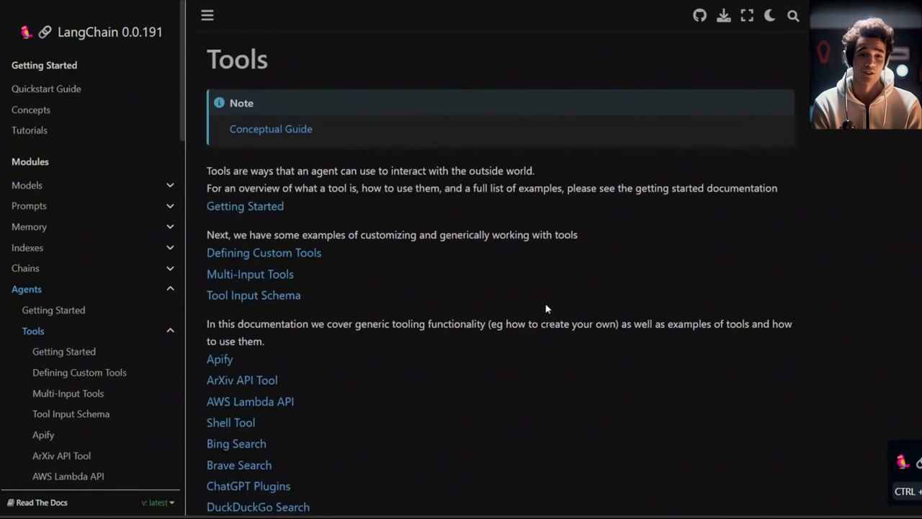
Scroll the Gorilla paper from its title page down to Figure 1's GPT-4, Claude and Gorilla API-call examples
scroll(down, 3)
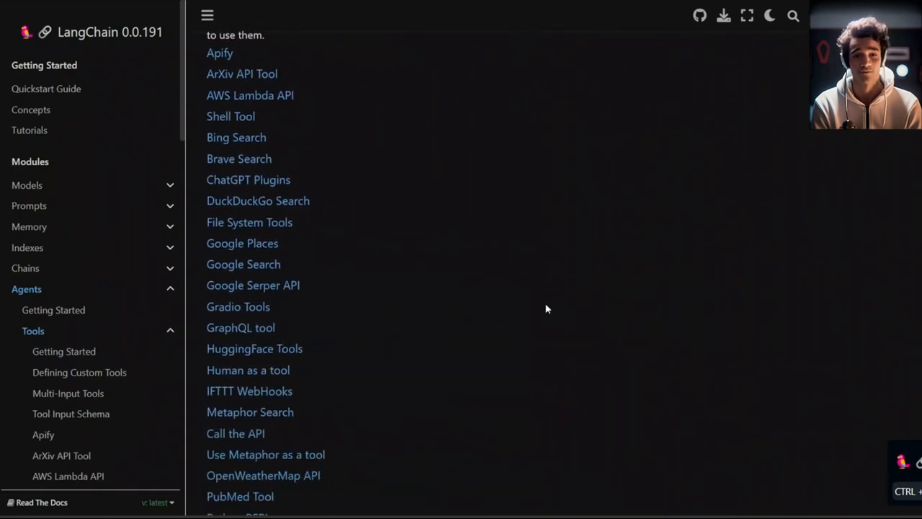
scroll(down, 3)
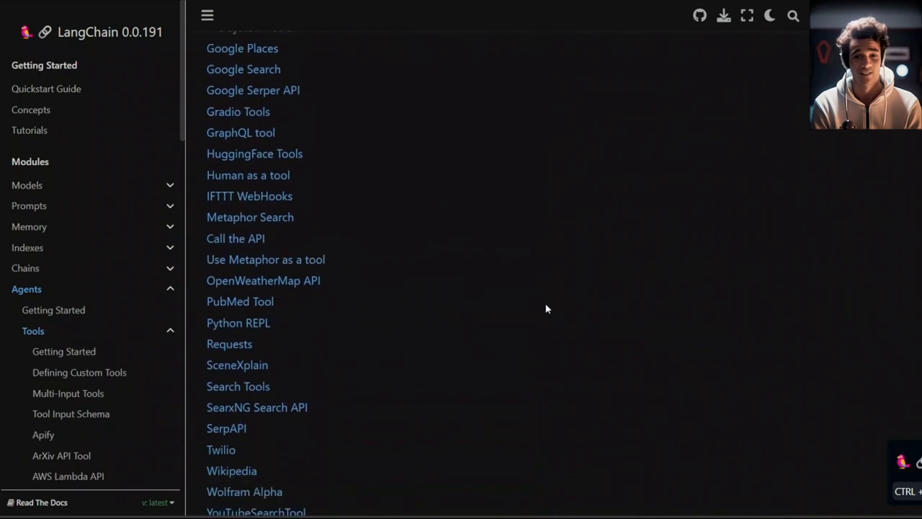
scroll(down, 3)
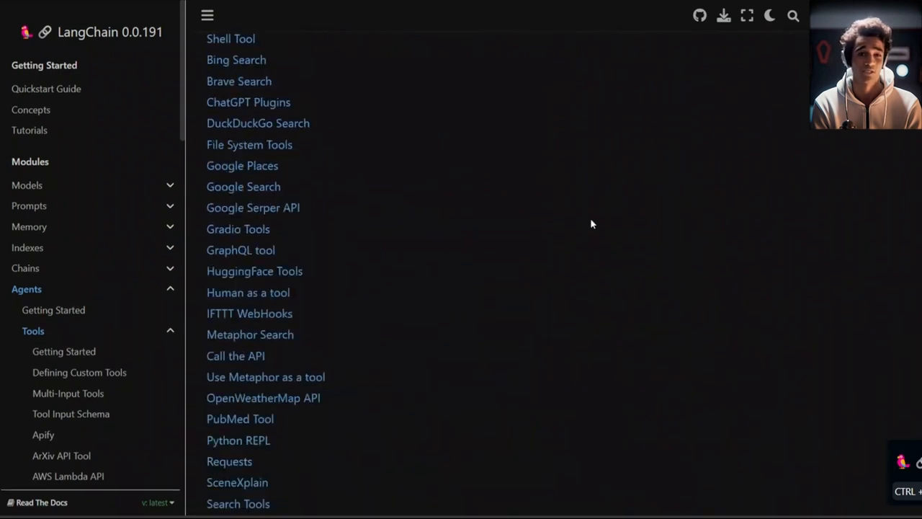
scroll(down, 3)
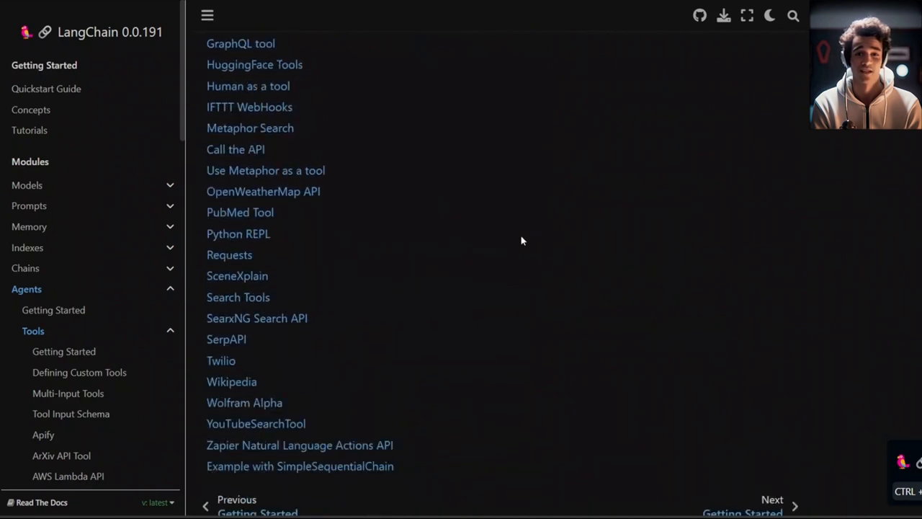
scroll(down, 3)
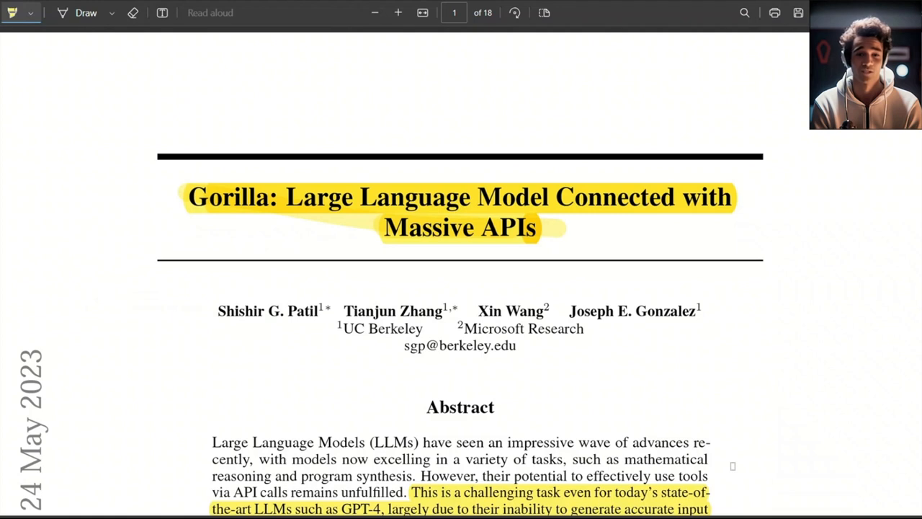
click(398, 11)
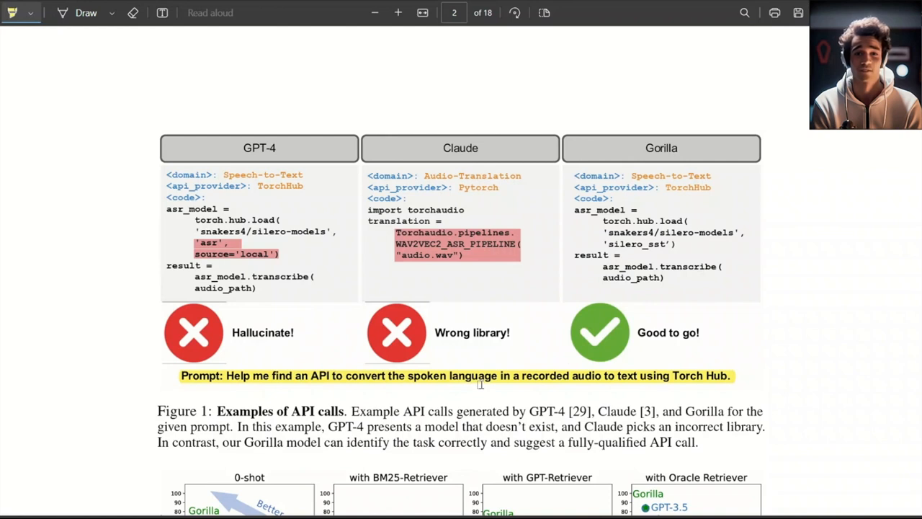
scroll(down, 3)
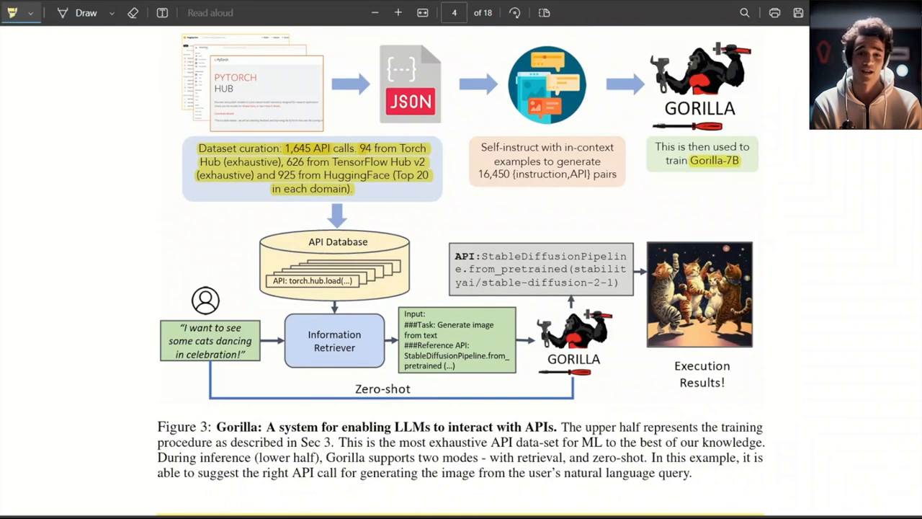
mouse_move(717, 167)
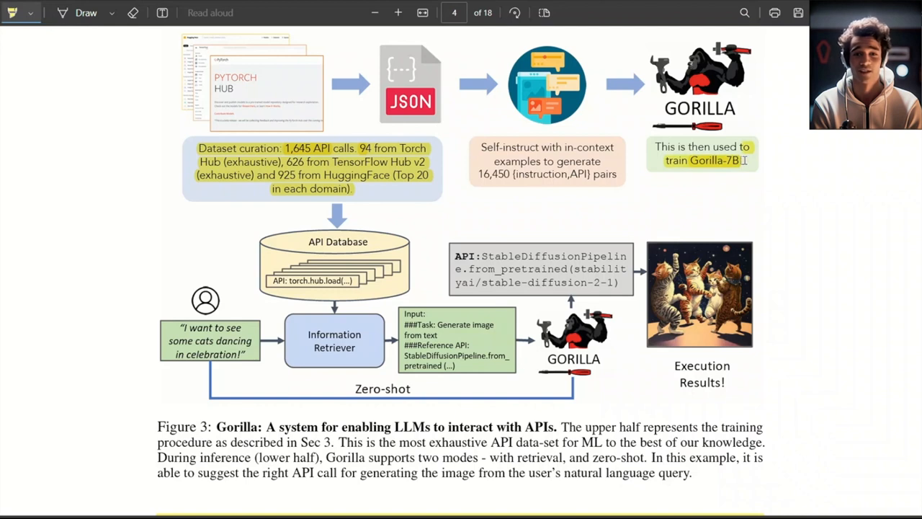
mouse_move(288, 153)
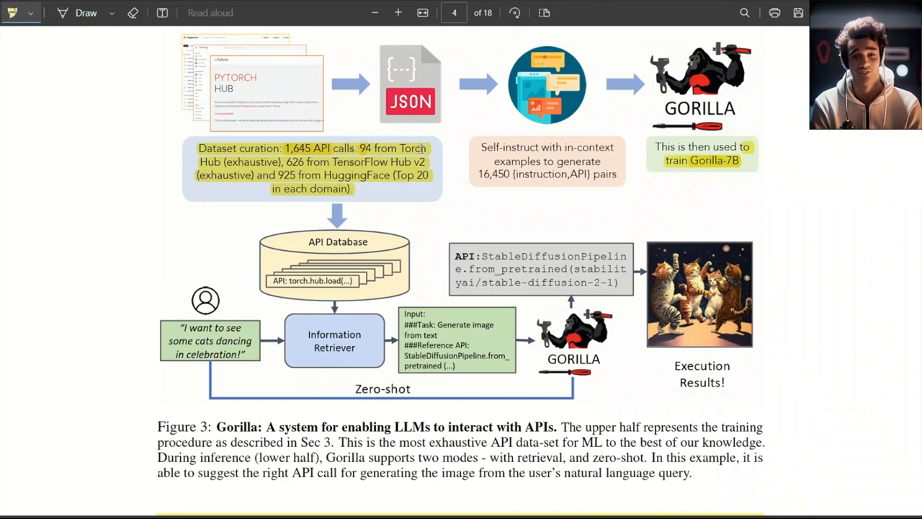
mouse_move(262, 187)
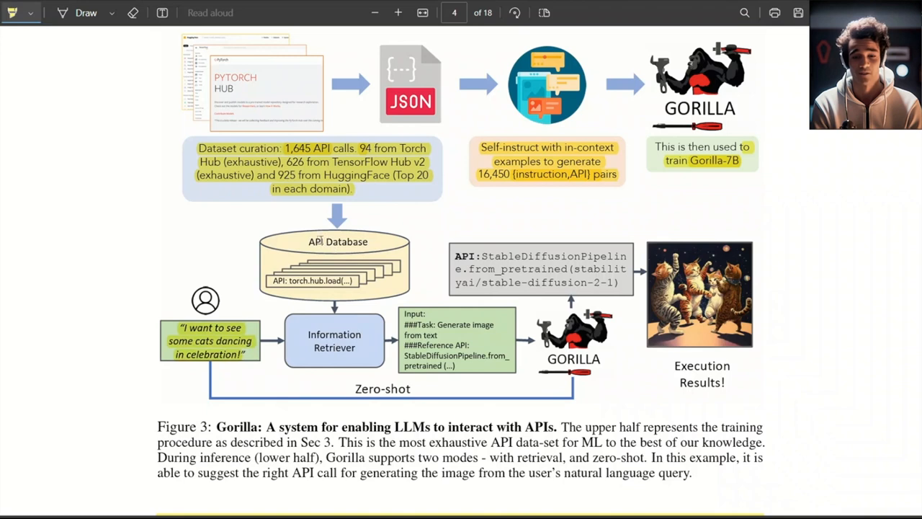
mouse_move(282, 294)
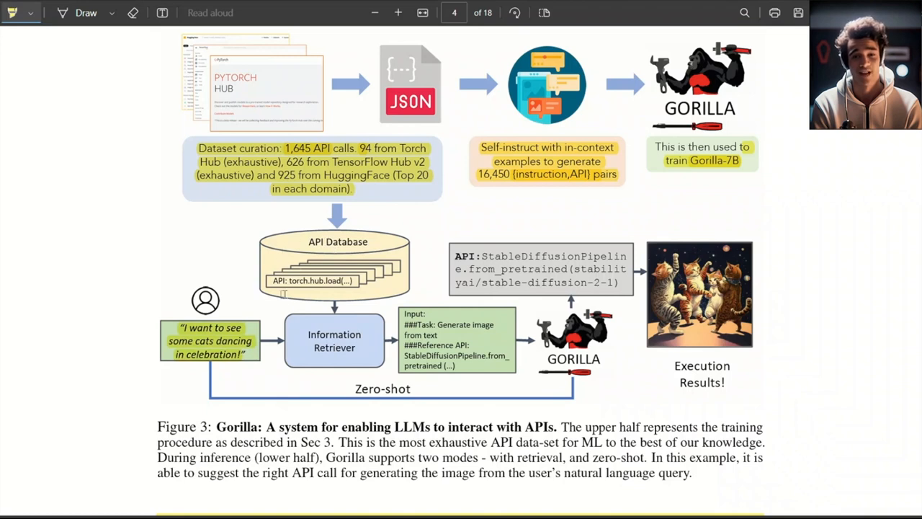
mouse_move(236, 343)
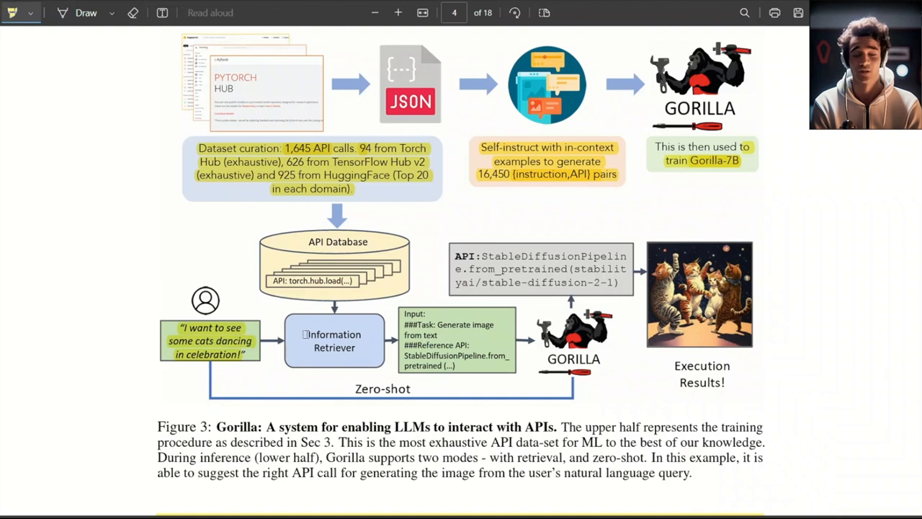
Highlight the Information Retriever box and its neighbour in Figure 3's system diagram
double_click(334, 340)
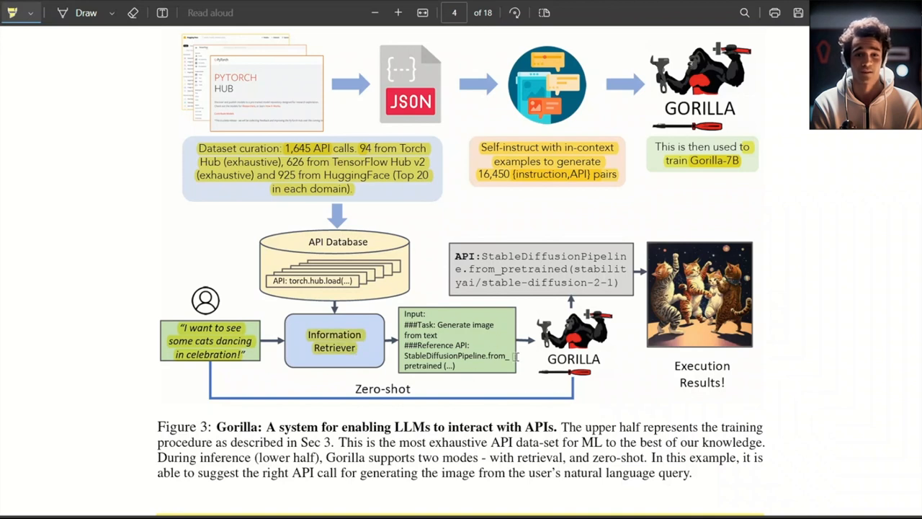
double_click(574, 358)
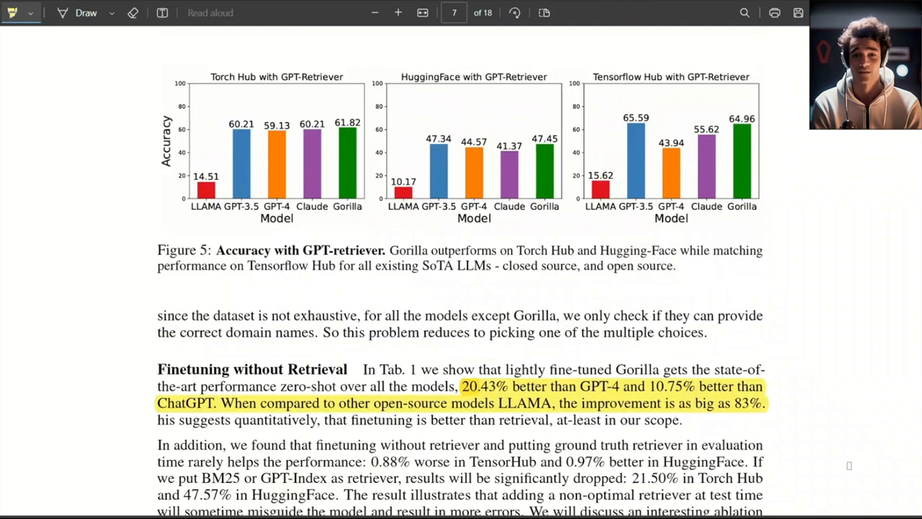
Scroll to Figure 5's GPT-retriever charts and mark the fine-tuning-without-retrieval gains paragraph
scroll(down, 3)
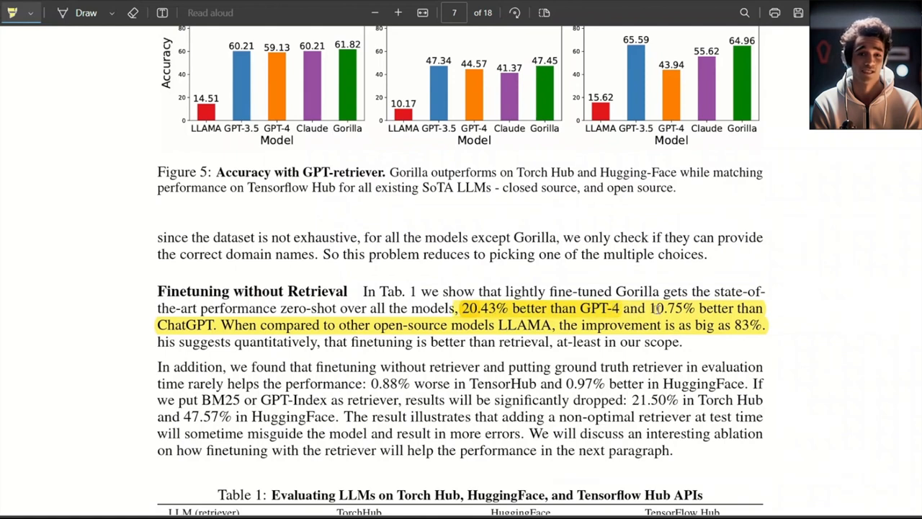
drag(655, 308, 761, 309)
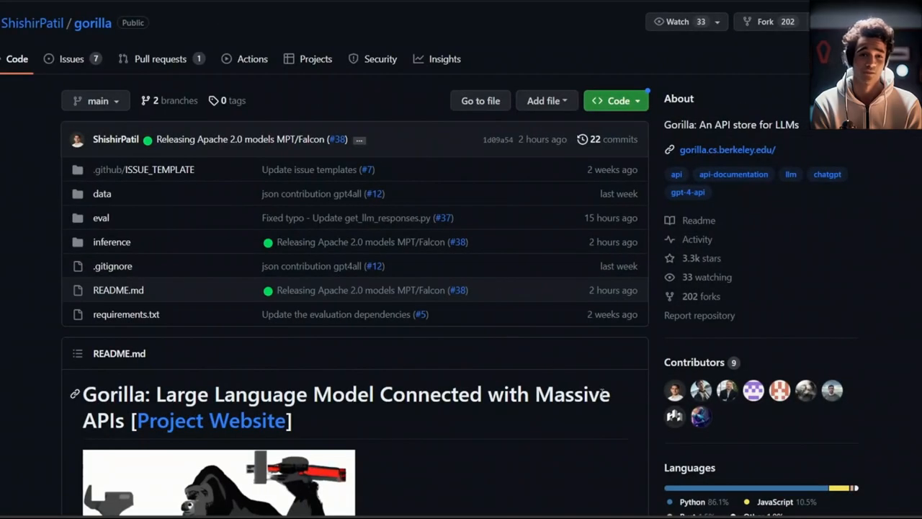
Scroll the Gorilla README down to its Repository Organization and released model weights section
scroll(down, 3)
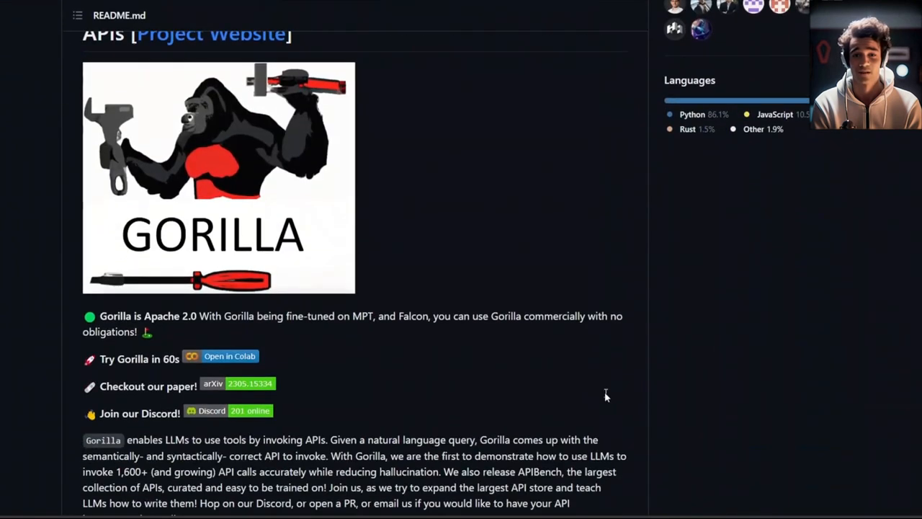
scroll(down, 3)
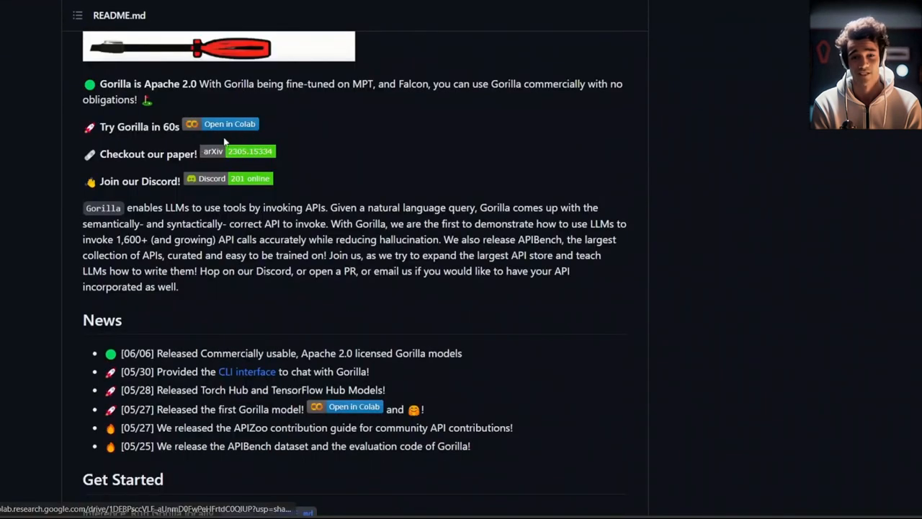
scroll(down, 3)
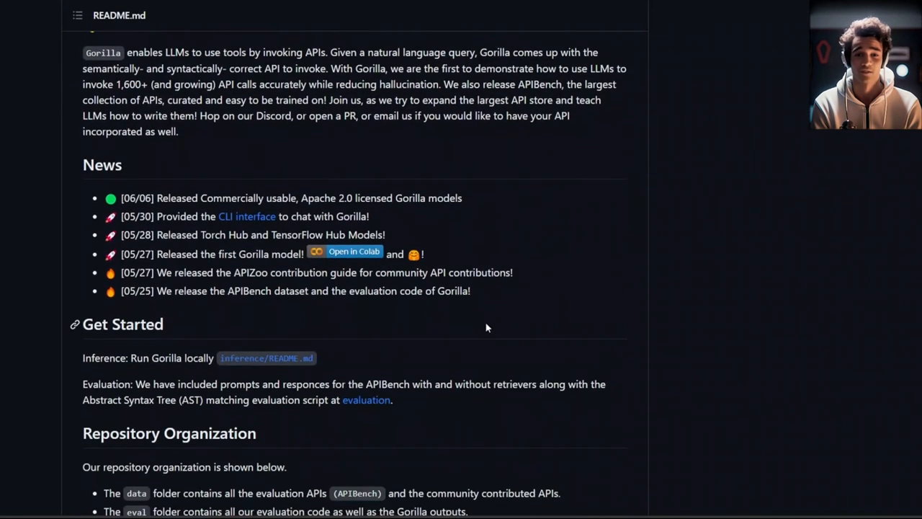
scroll(down, 3)
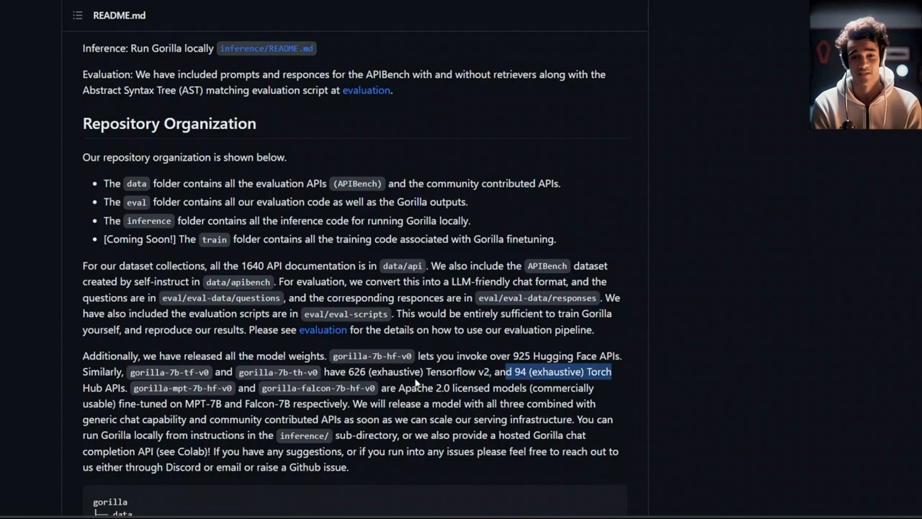
mouse_move(147, 391)
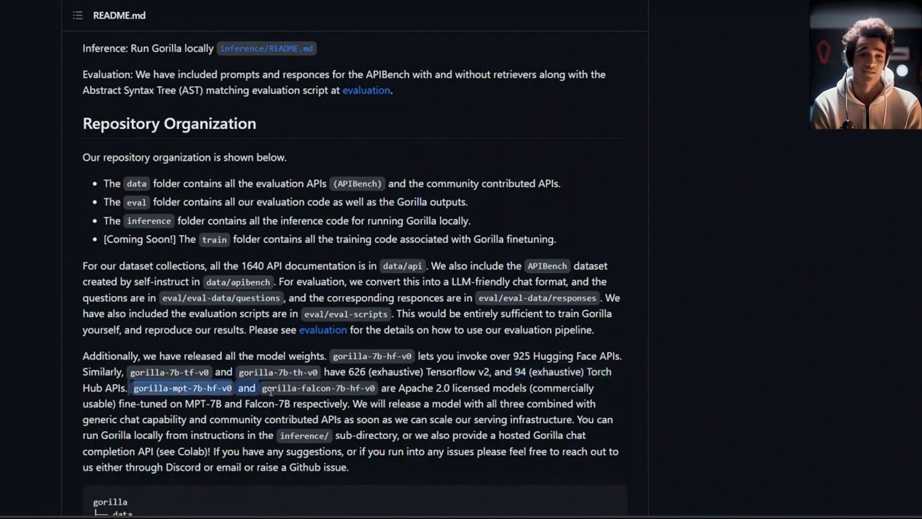
double_click(317, 388)
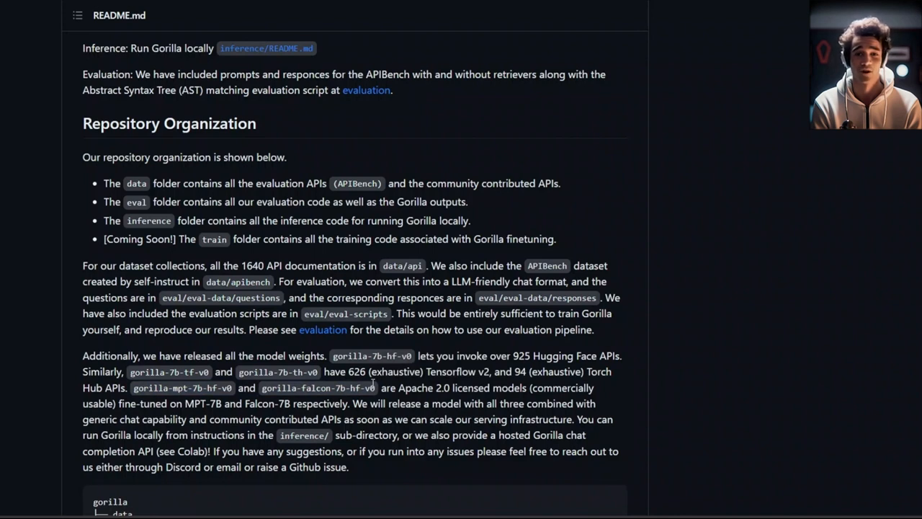
scroll(down, 3)
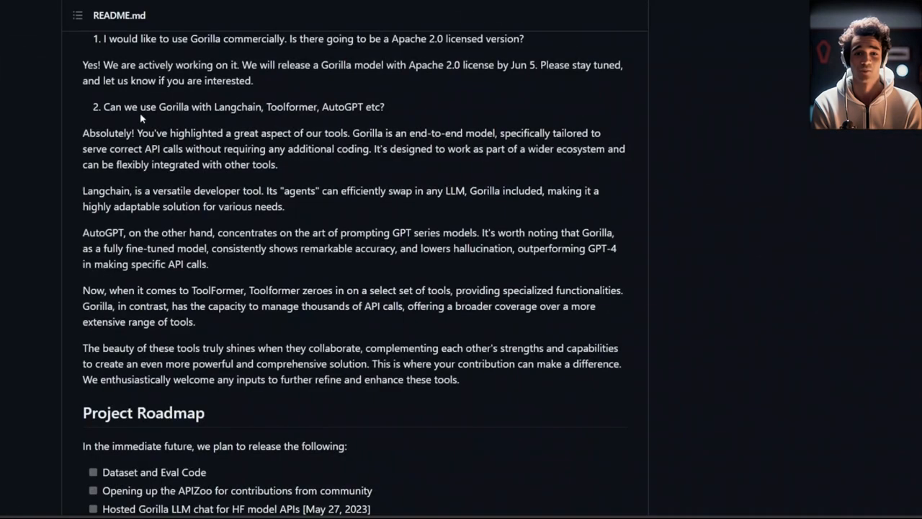
scroll(up, 3)
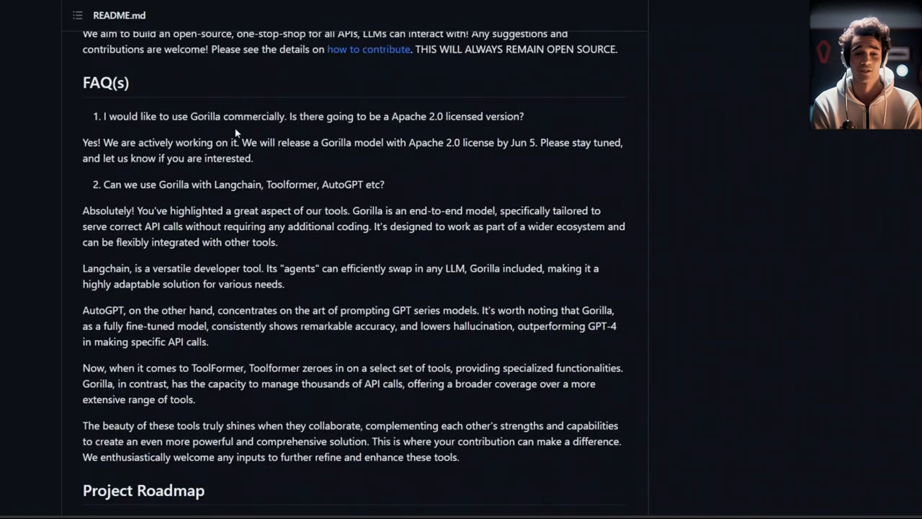
drag(191, 115, 285, 115)
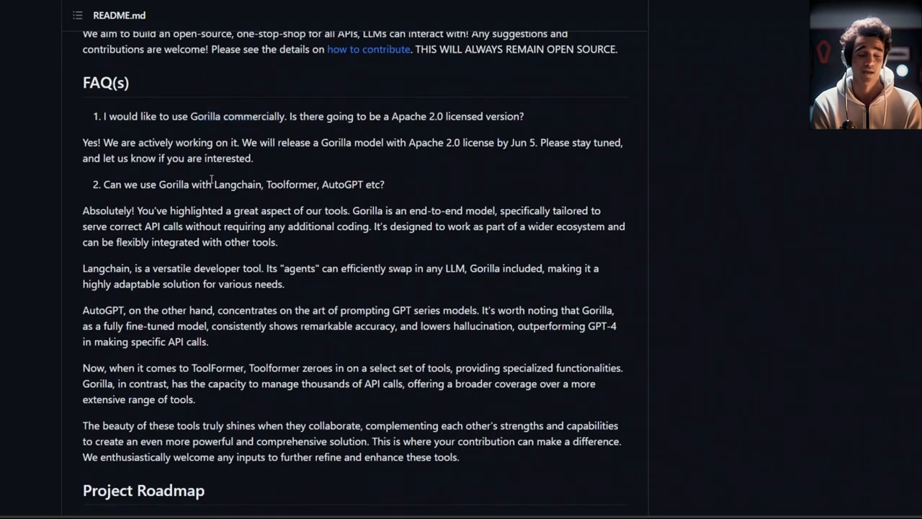
double_click(236, 184)
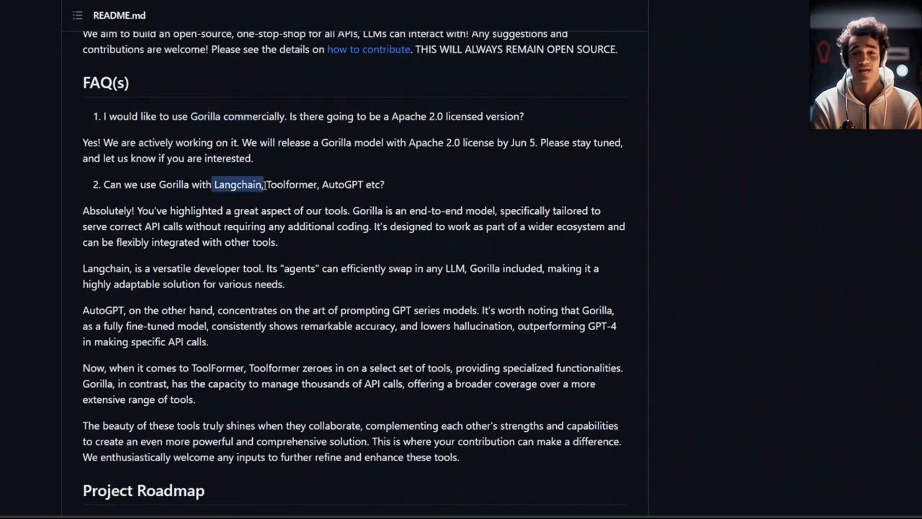
double_click(236, 184)
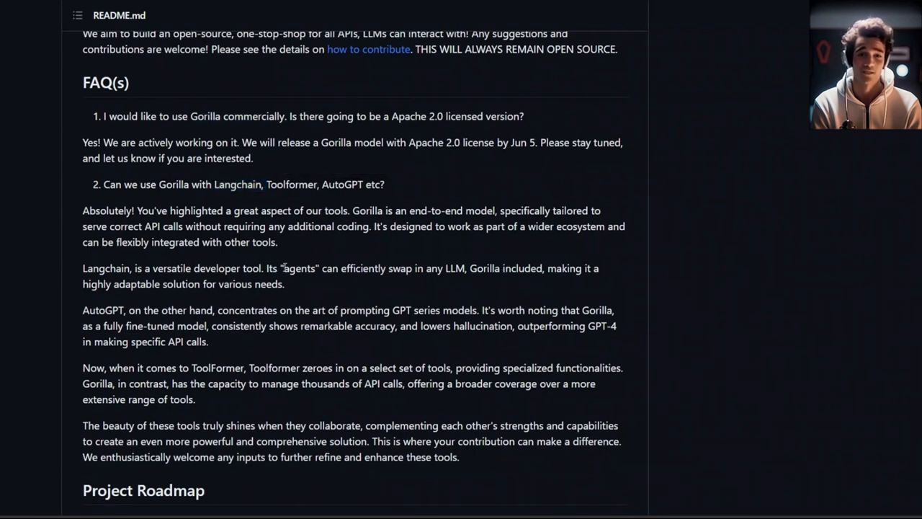
double_click(300, 268)
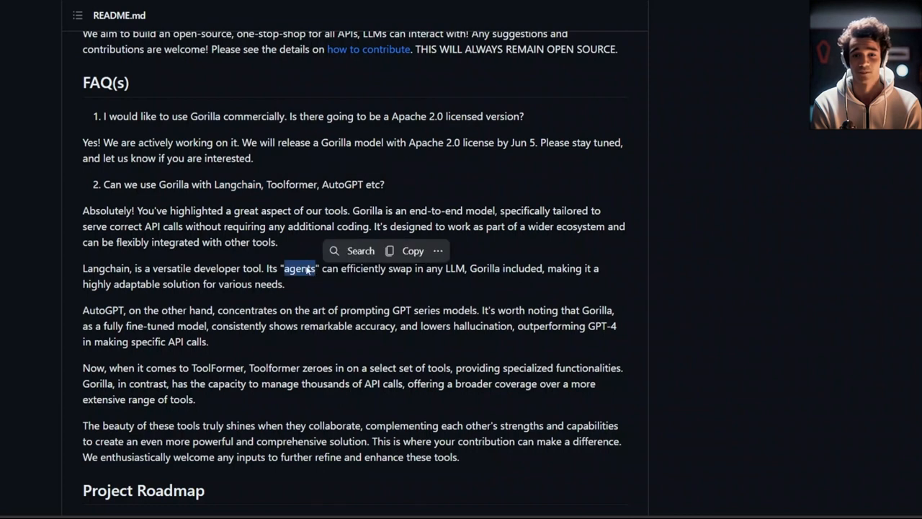
mouse_move(274, 202)
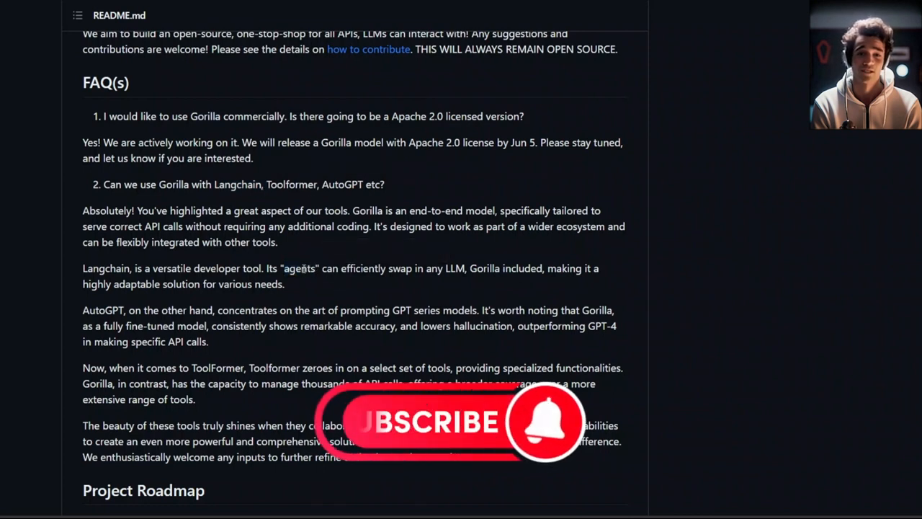
double_click(299, 268)
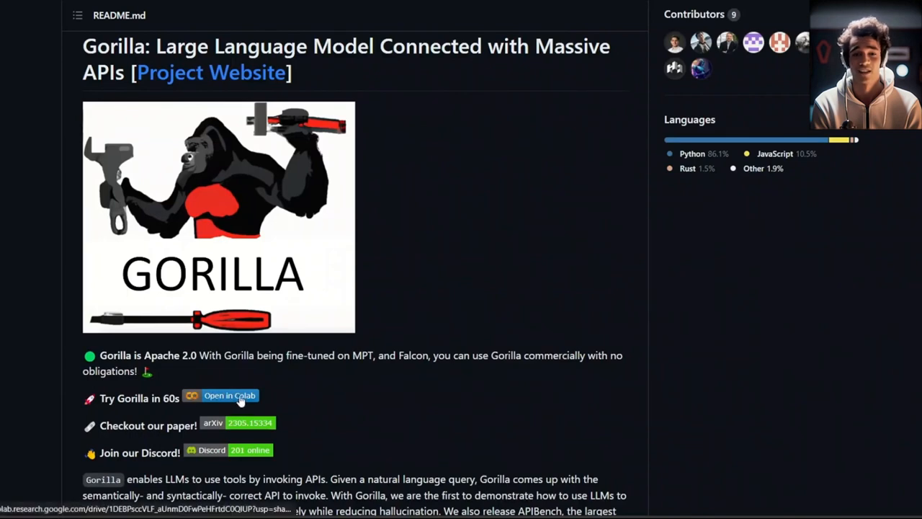
Launch the Gorilla Hosted notebook in Colab and run its openai setup cell
click(229, 395)
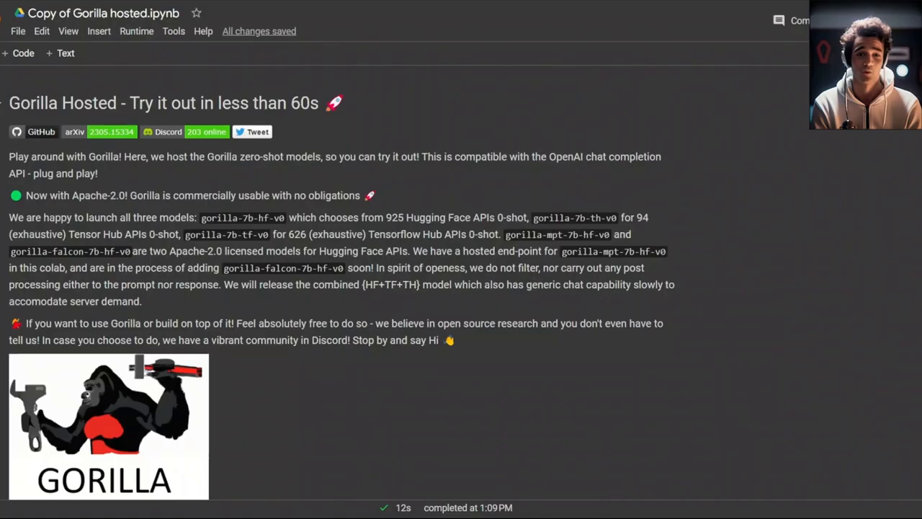
click(17, 32)
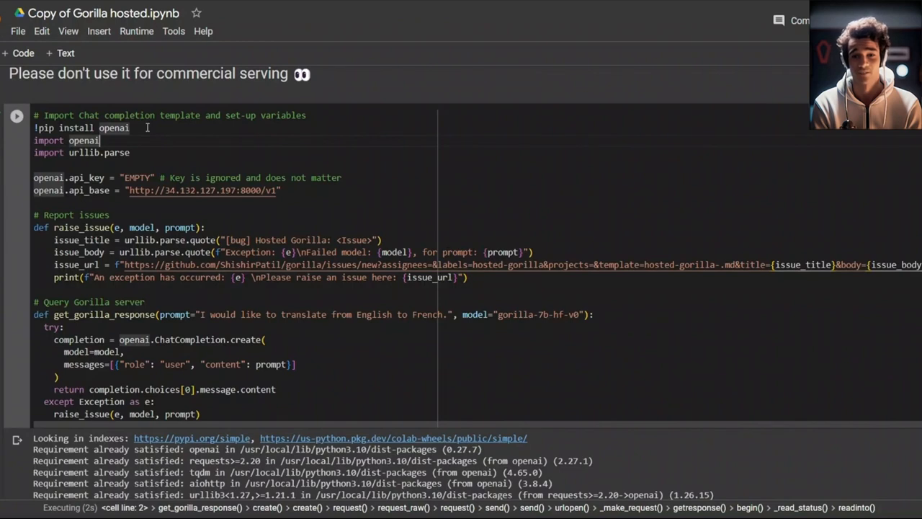
mouse_move(183, 190)
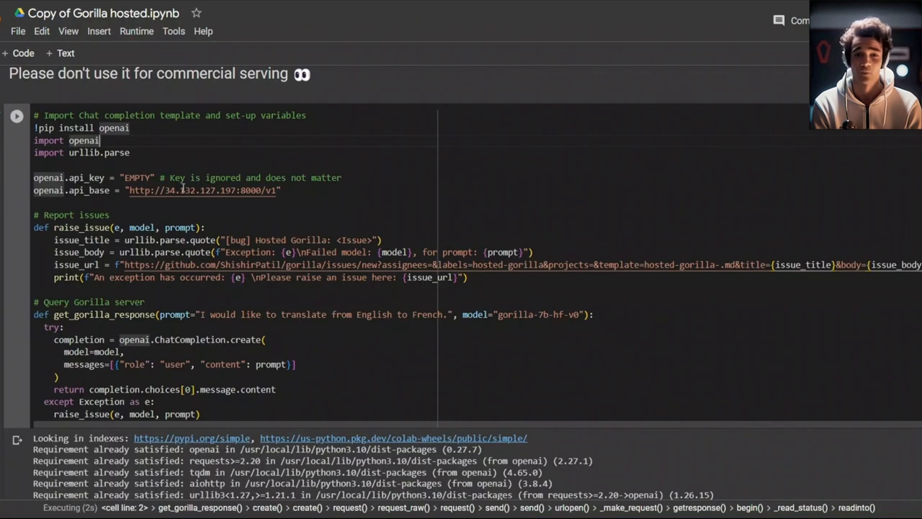
double_click(136, 177)
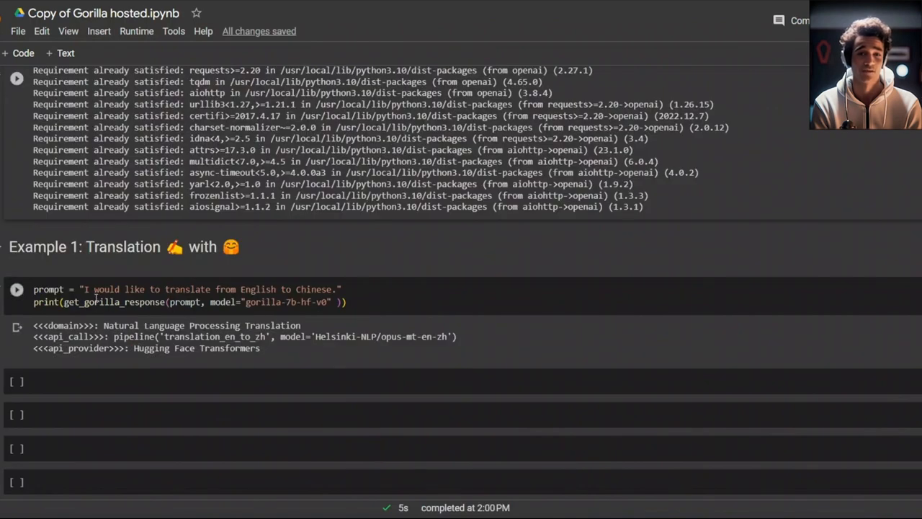
click(87, 302)
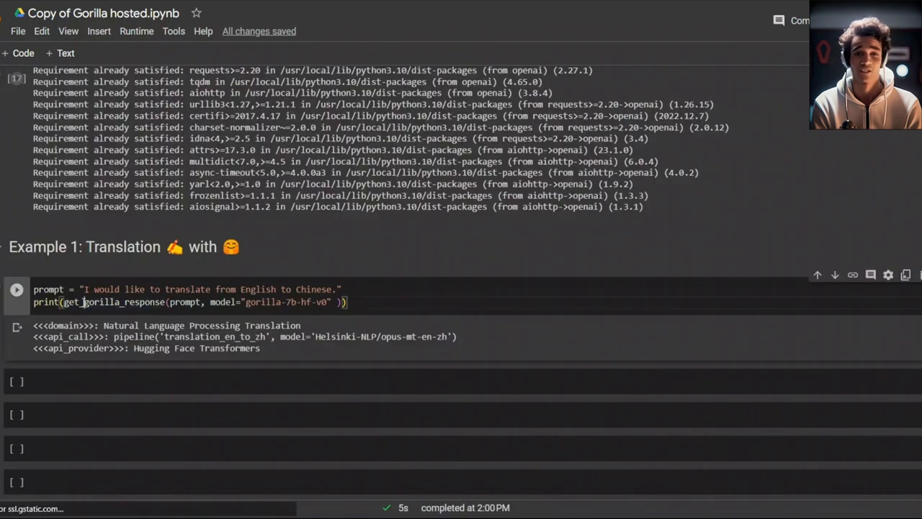
double_click(112, 302)
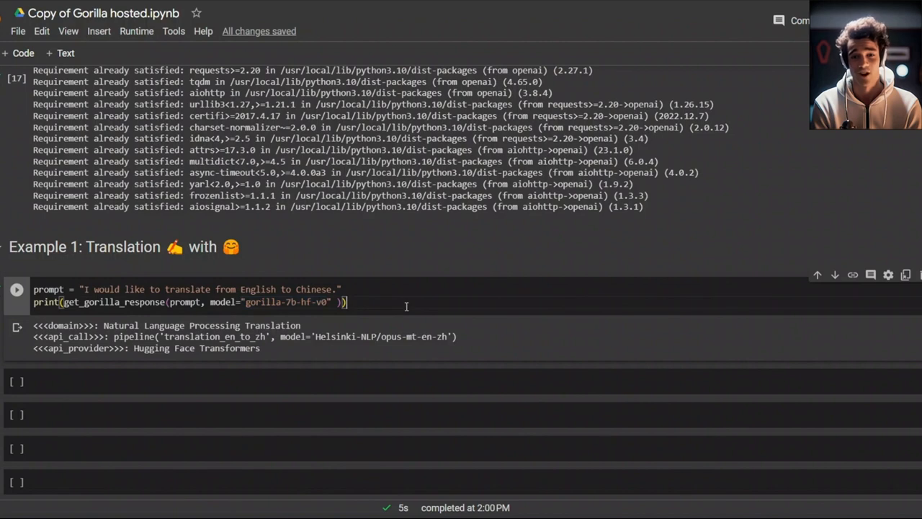
Re-run Example 1 and select the Hugging Face provider, first explanation step and opus-mt-en-zh pipeline code
click(17, 289)
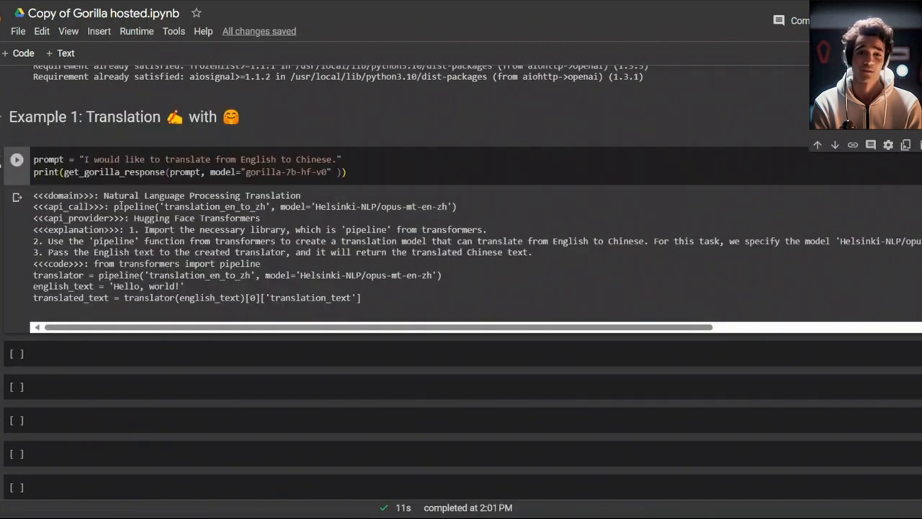
drag(114, 207, 259, 217)
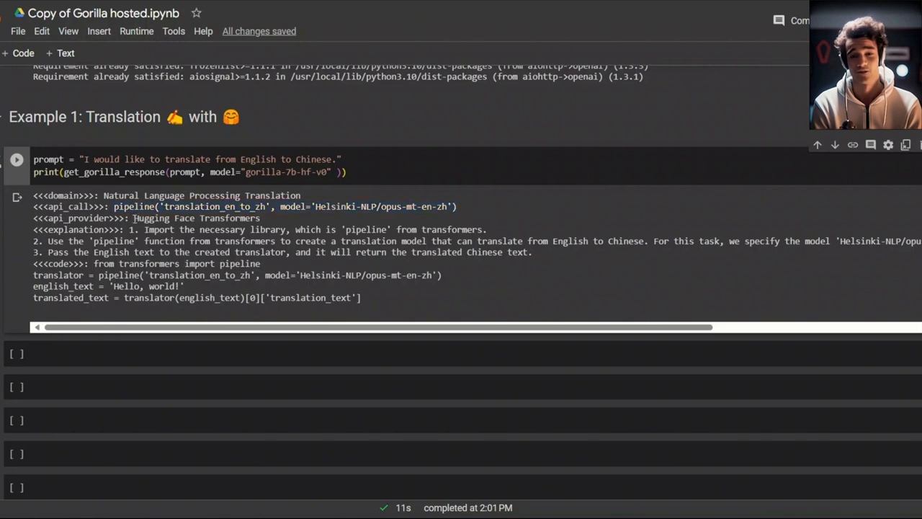
double_click(196, 217)
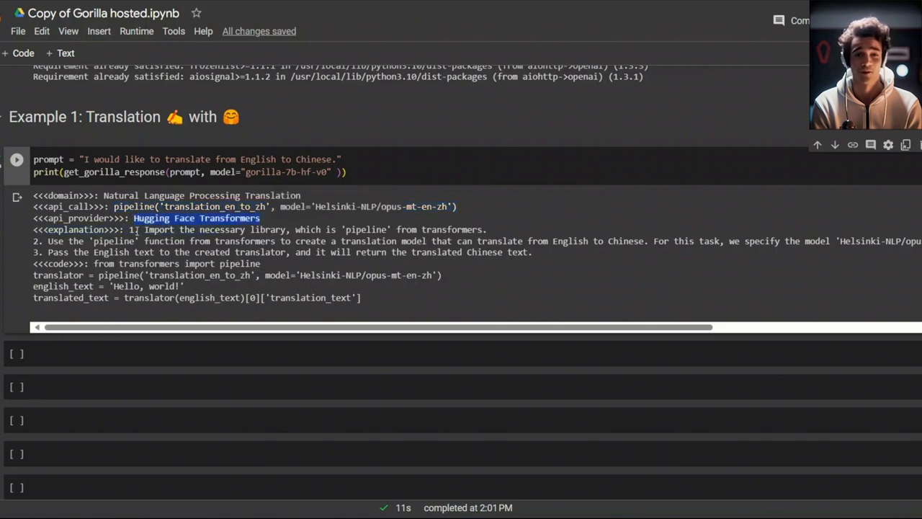
drag(133, 217, 324, 229)
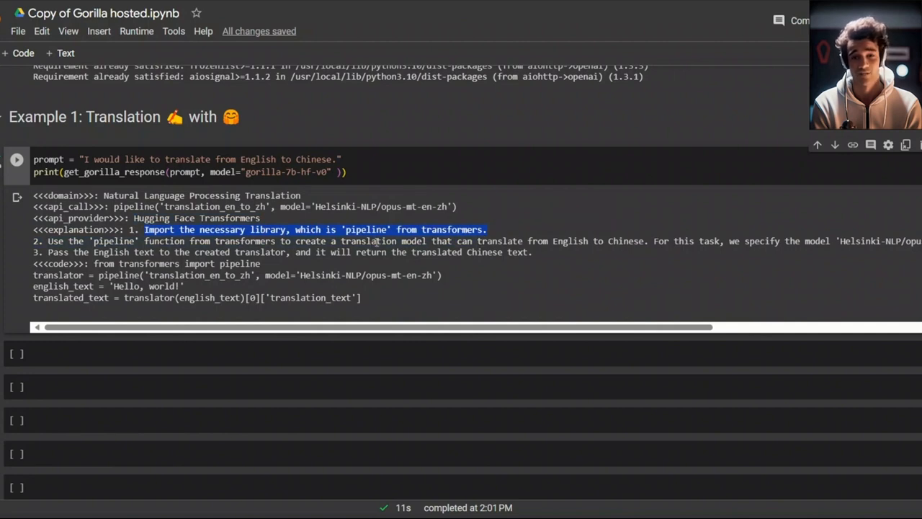
mouse_move(594, 256)
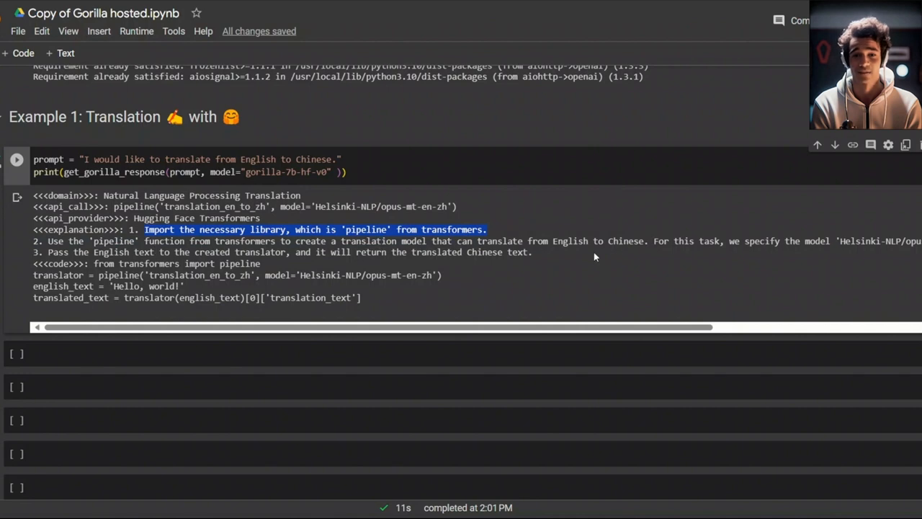
mouse_move(663, 143)
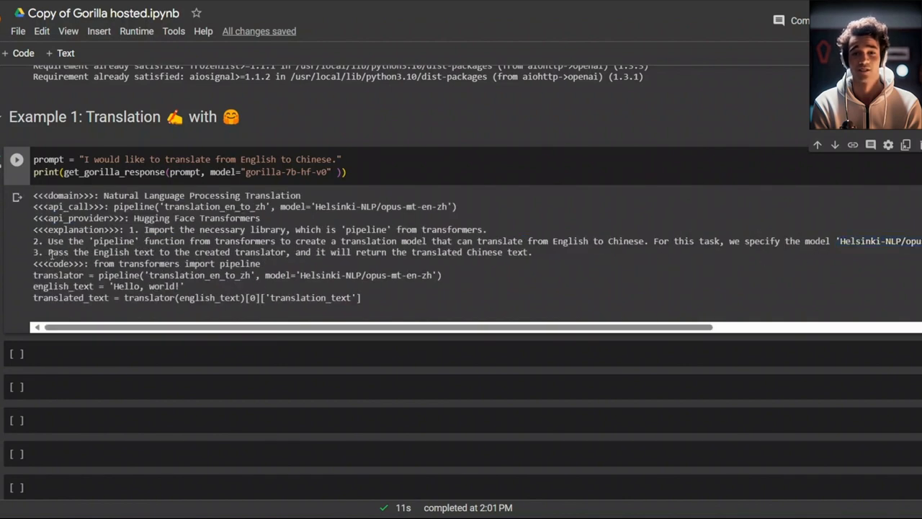
drag(47, 252, 283, 252)
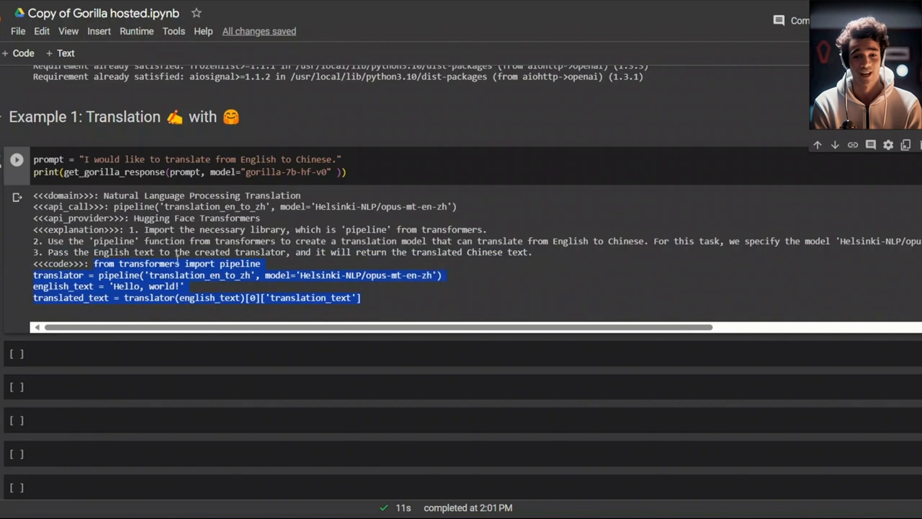
mouse_move(194, 287)
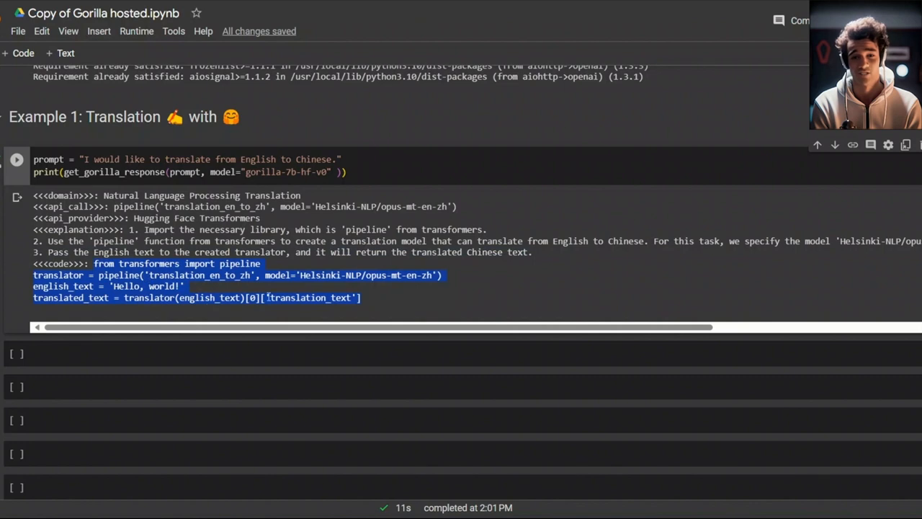
Run the pasted pipeline code on 'Hello, world!, how was your day today?' to get its Chinese translation
scroll(down, 3)
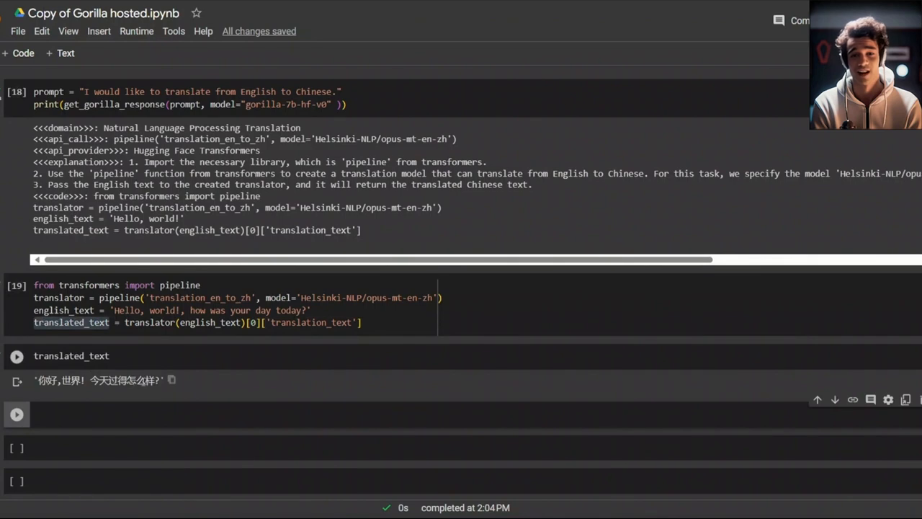
click(16, 285)
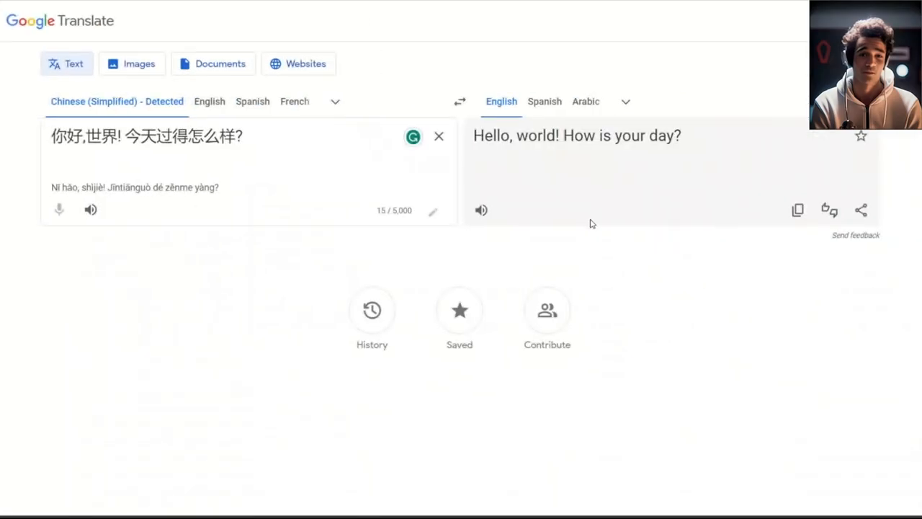
mouse_move(562, 165)
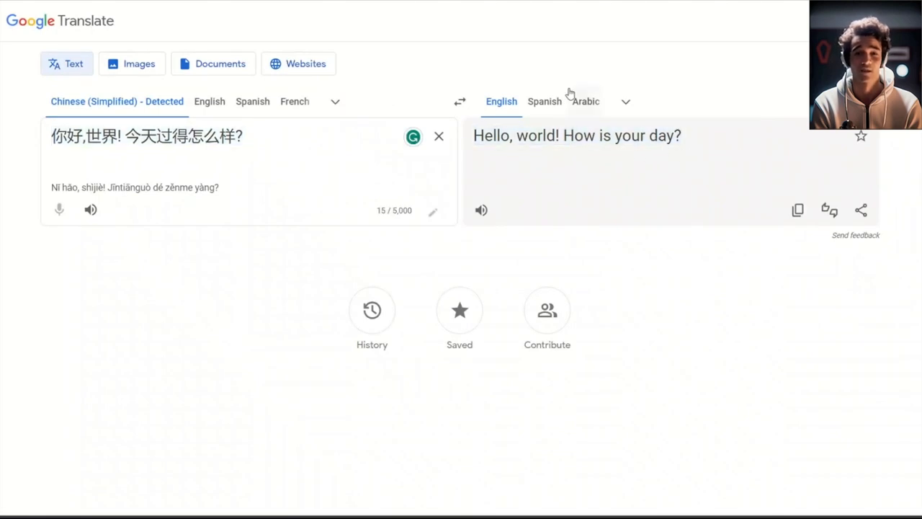
mouse_move(544, 58)
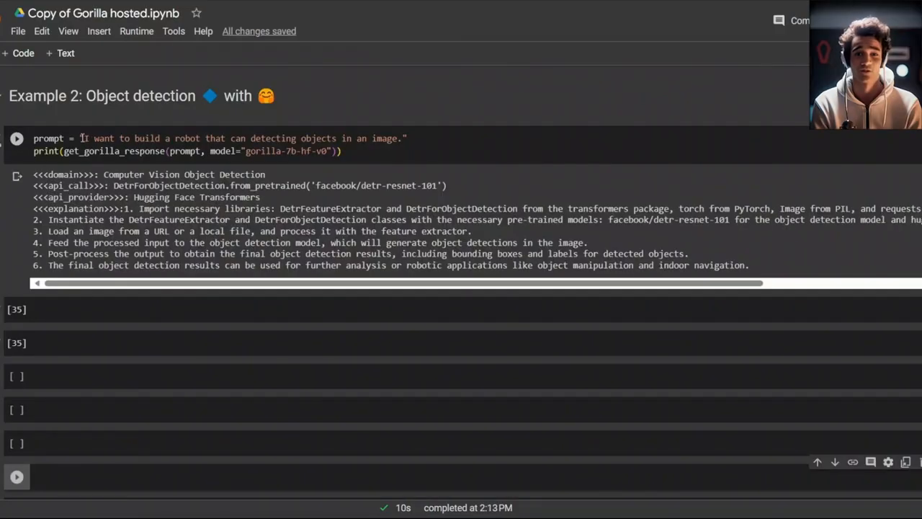
mouse_move(265, 135)
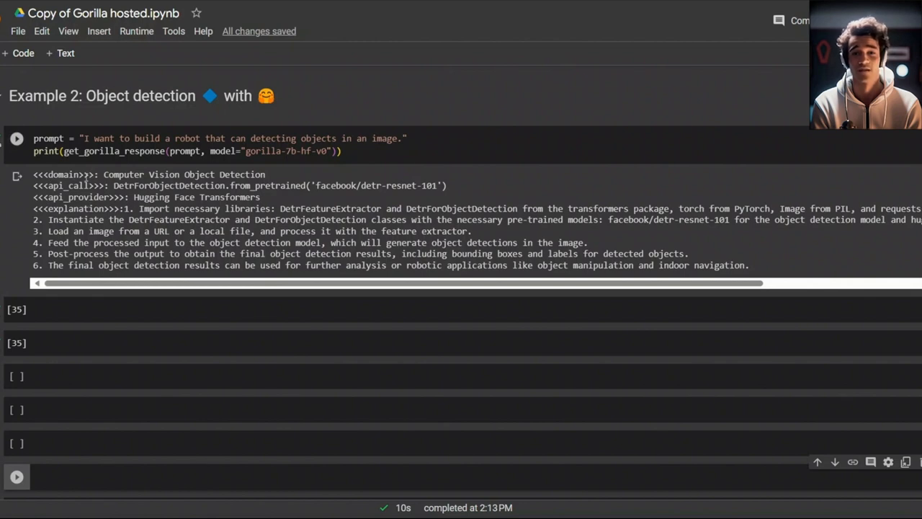
Review Example 2's object-detection output calling DetrForObjectDetection with facebook/detr-resnet-101
double_click(184, 175)
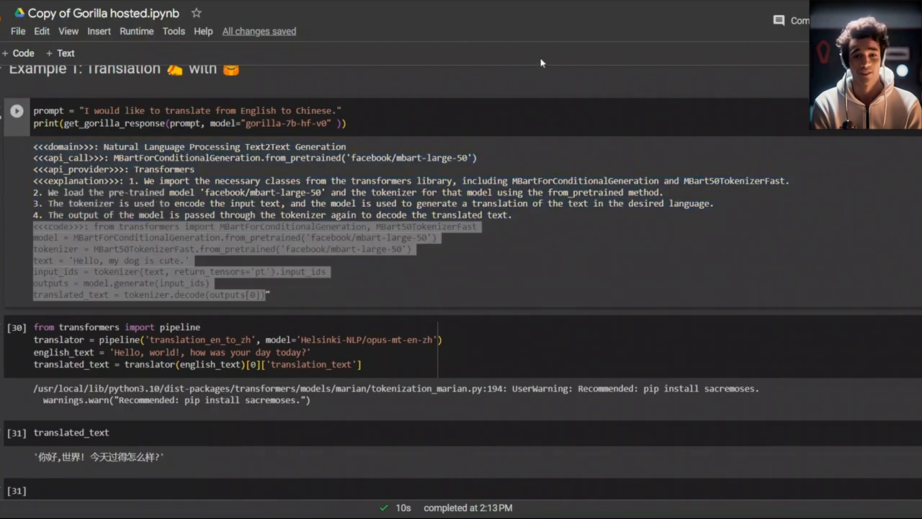
scroll(down, 3)
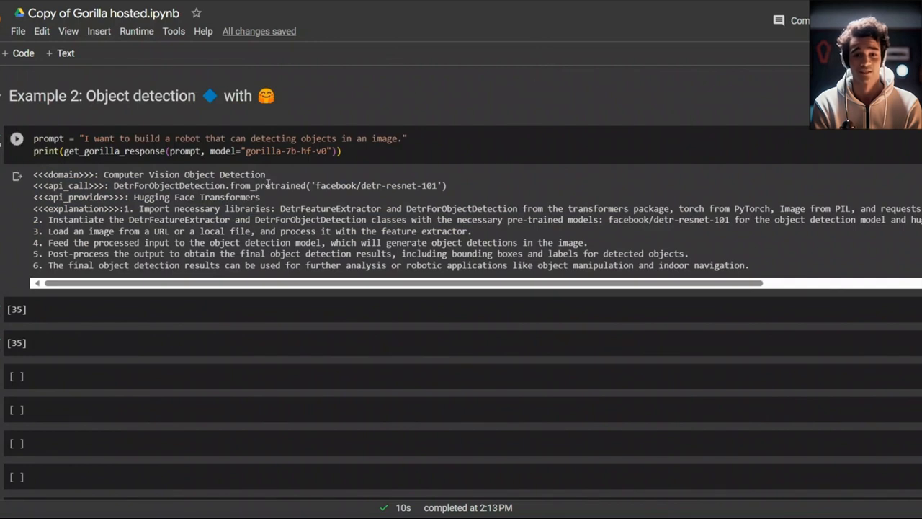
mouse_move(282, 151)
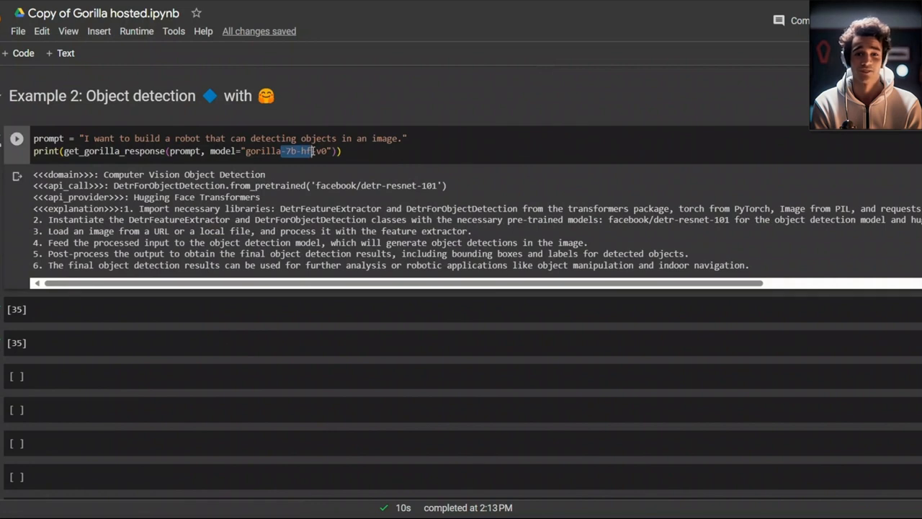
Run the Torch Hub and TensorFlow Hub cells returning silero translation and ssd_mobilenet_v2 detection calls
scroll(down, 3)
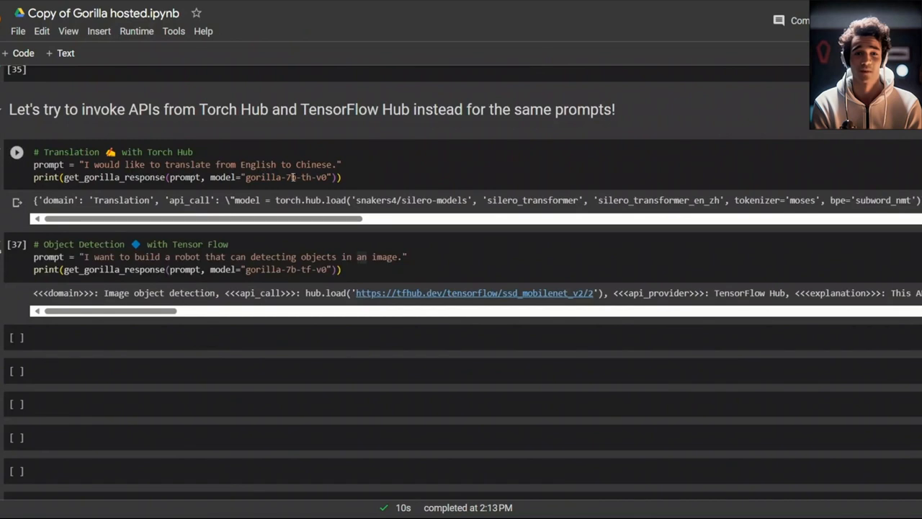
double_click(305, 177)
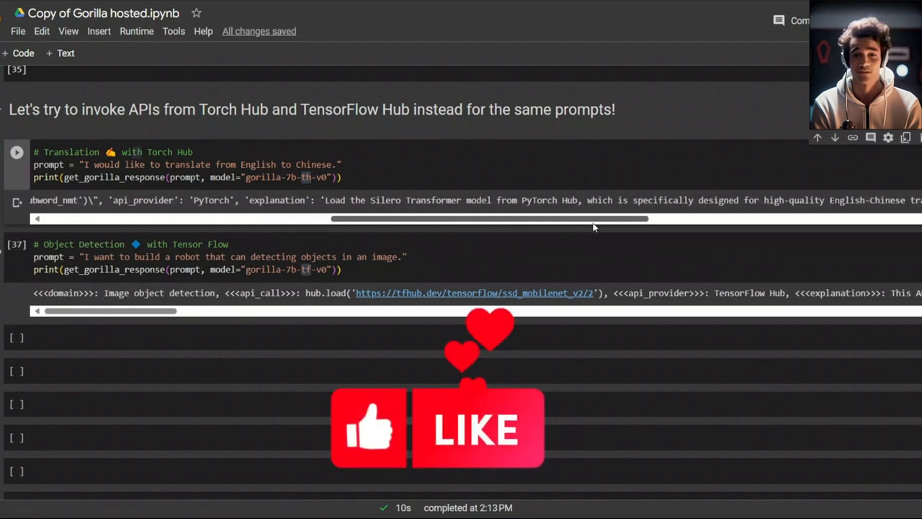
drag(490, 219, 634, 219)
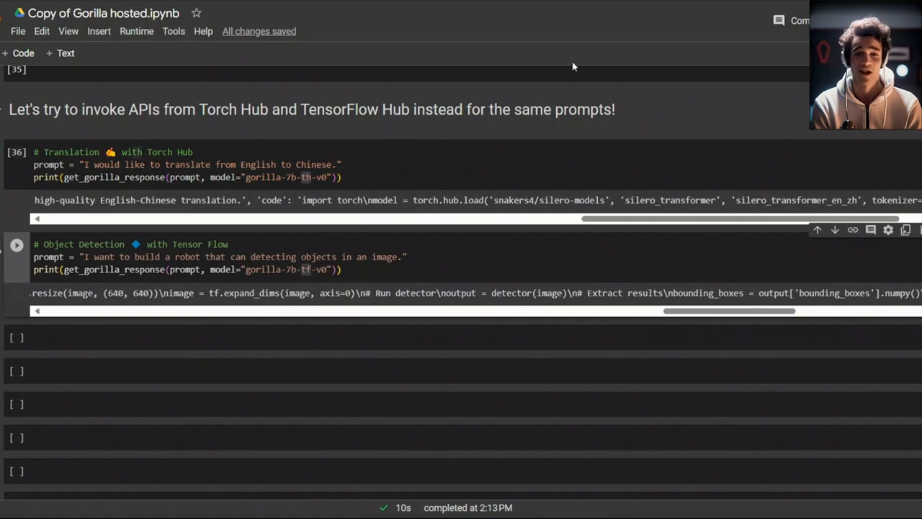
scroll(down, 3)
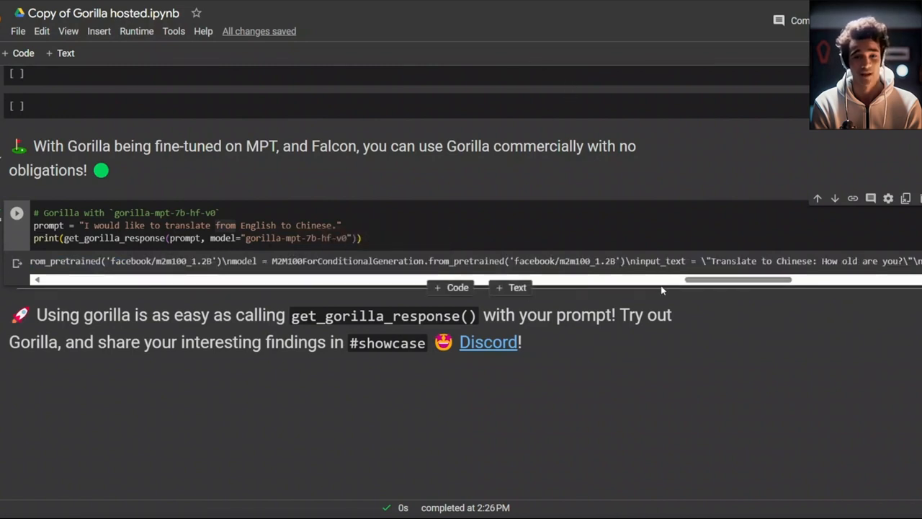
Scroll the gorilla-mpt-7b-hf-v0 cell's output sideways to read its facebook/m2m100_1.2B code
drag(662, 280, 743, 280)
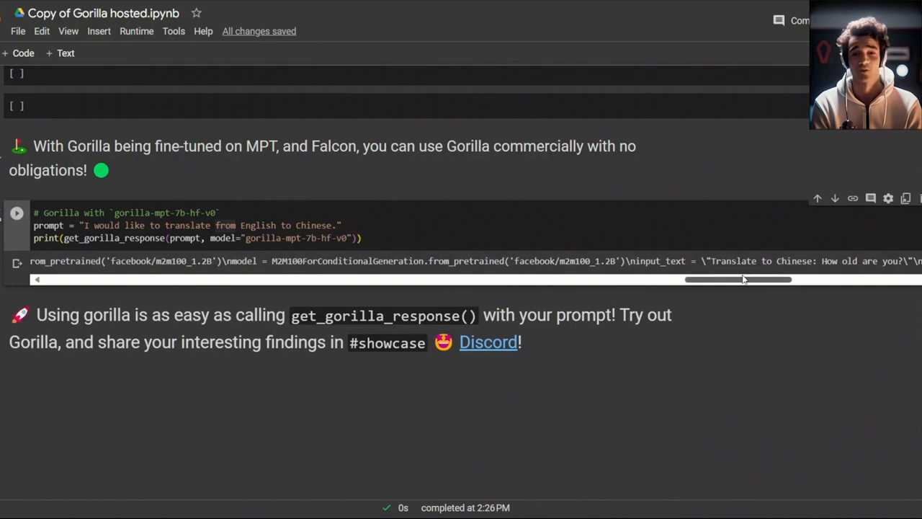
drag(738, 279, 756, 280)
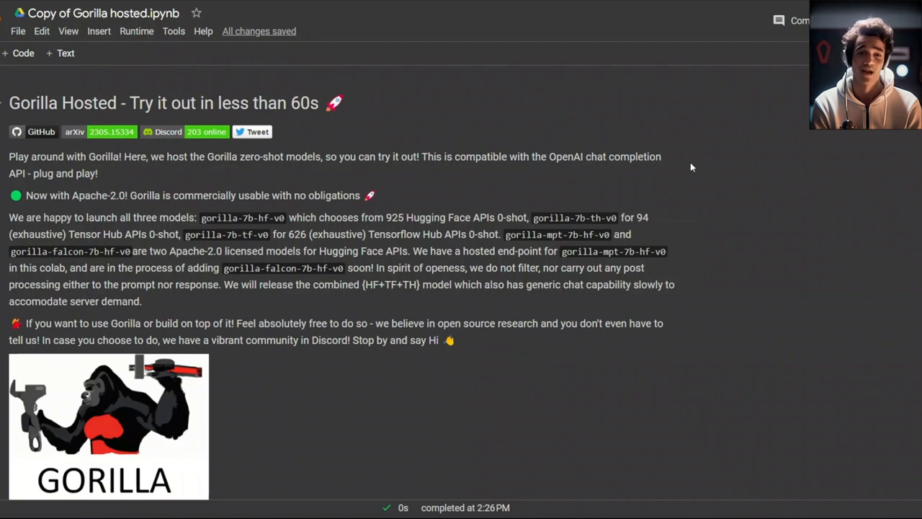
mouse_move(589, 120)
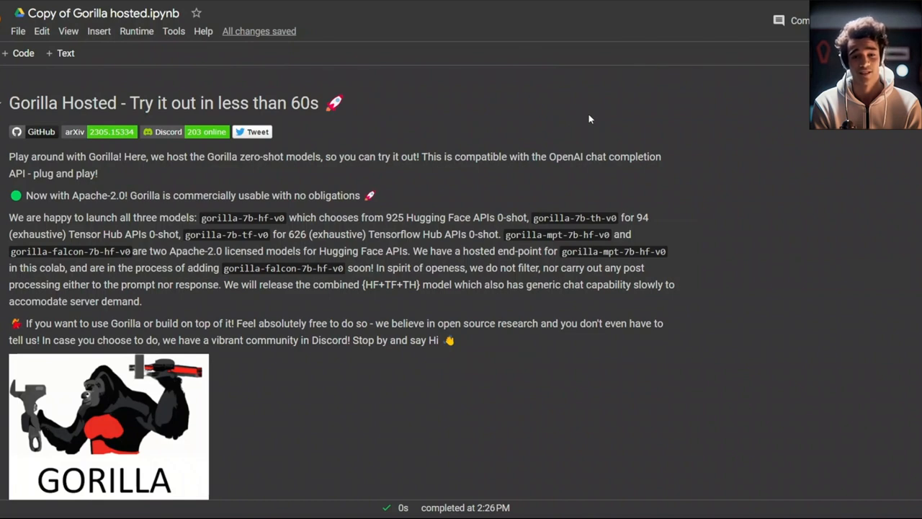
mouse_move(544, 59)
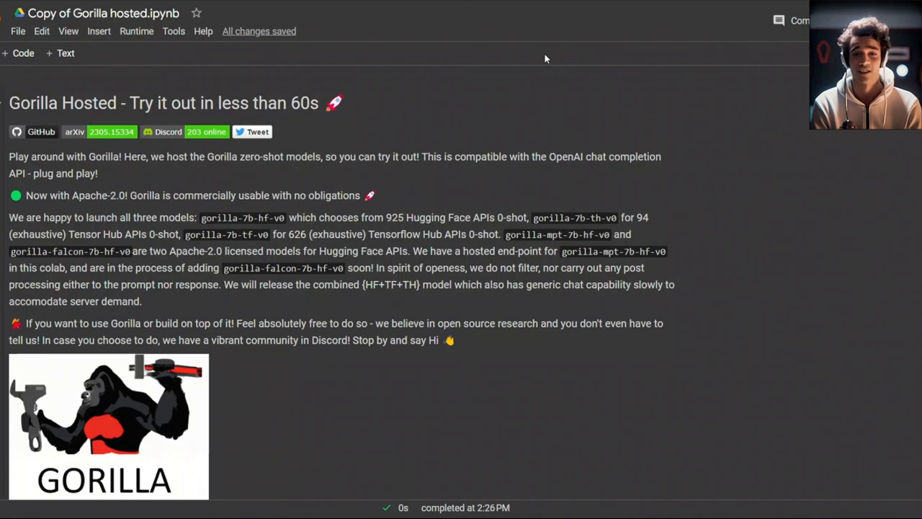
mouse_move(256, 305)
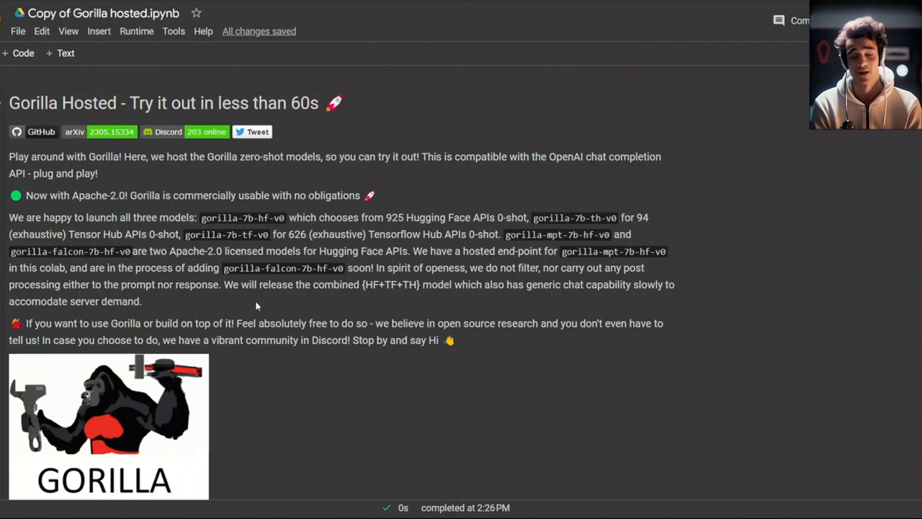
mouse_move(544, 64)
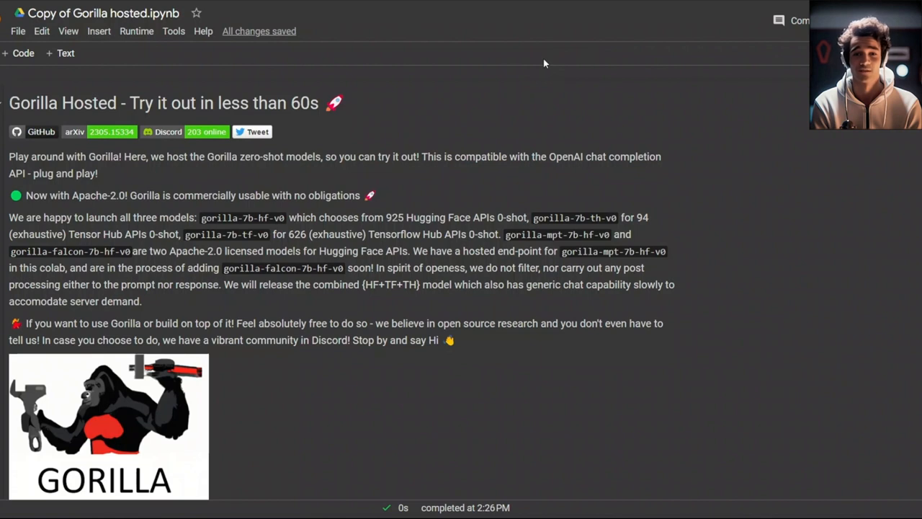